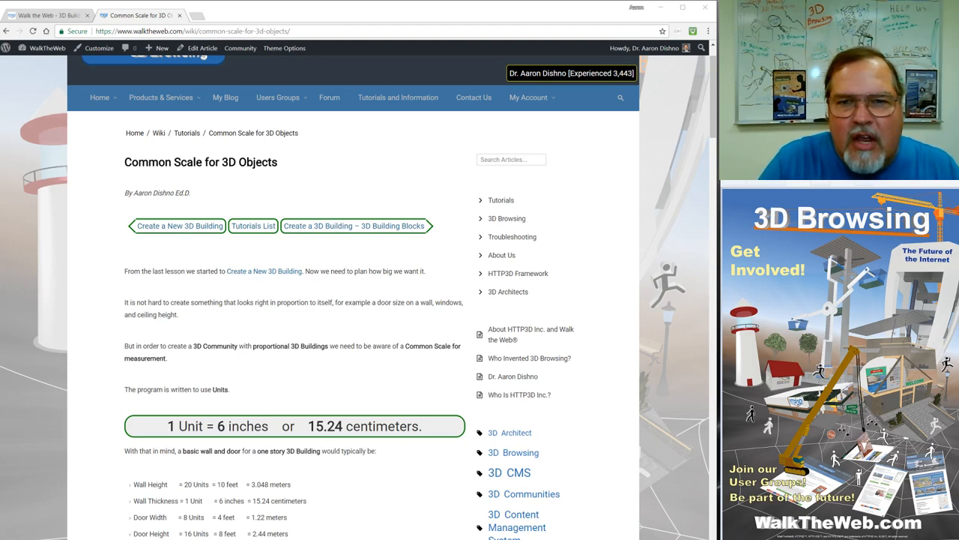
mouse_move(592, 259)
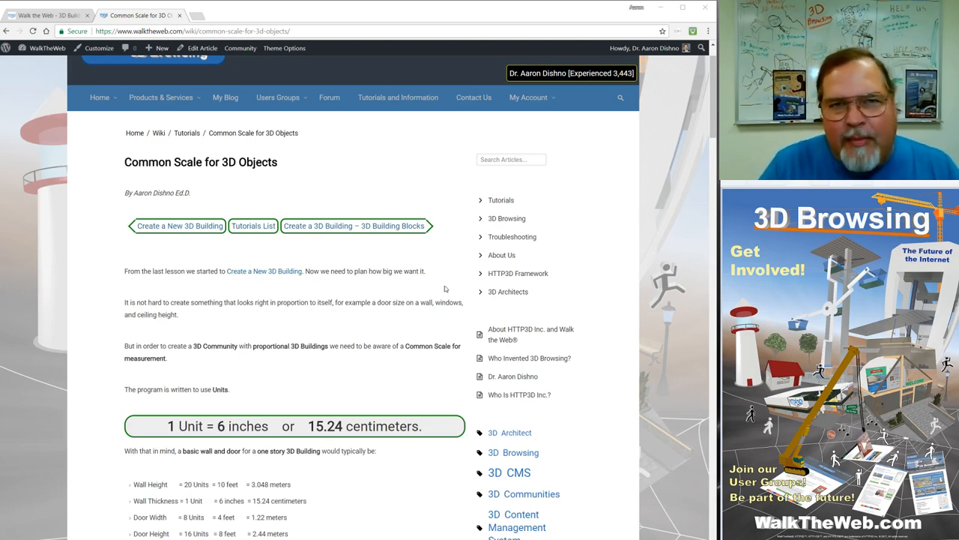
- Raise the wooden table's up-down scale to 1.24 with repeated +.01 clicks
scroll(down, 3)
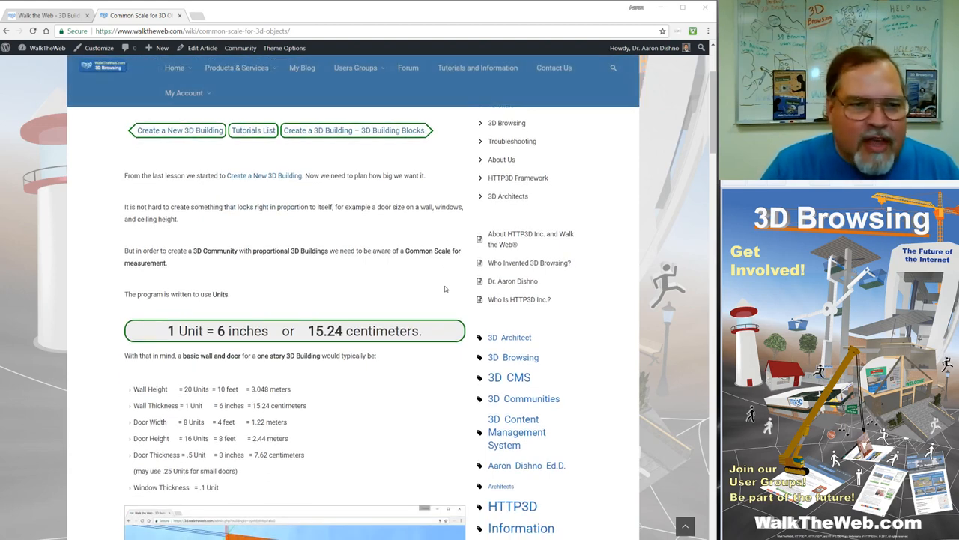
scroll(down, 3)
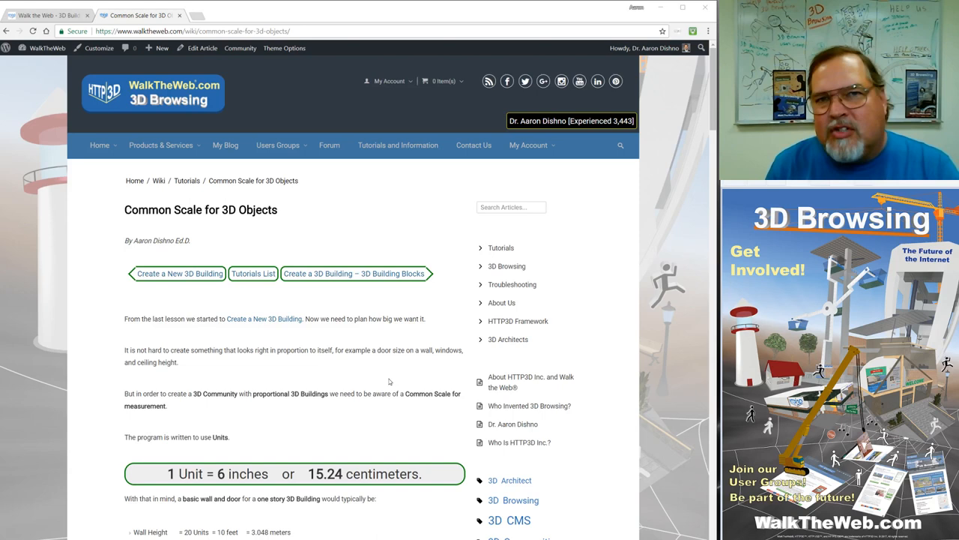
mouse_move(350, 447)
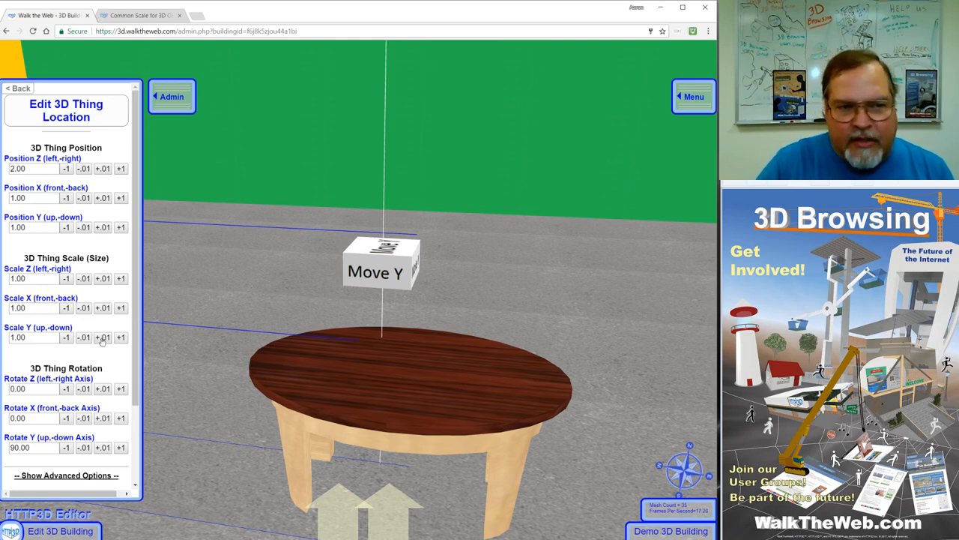
click(104, 336)
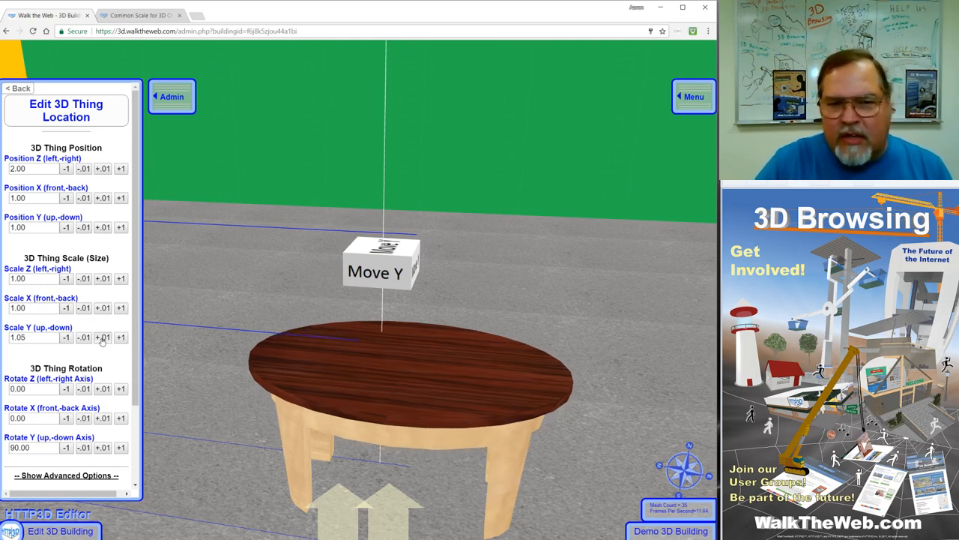
click(103, 337)
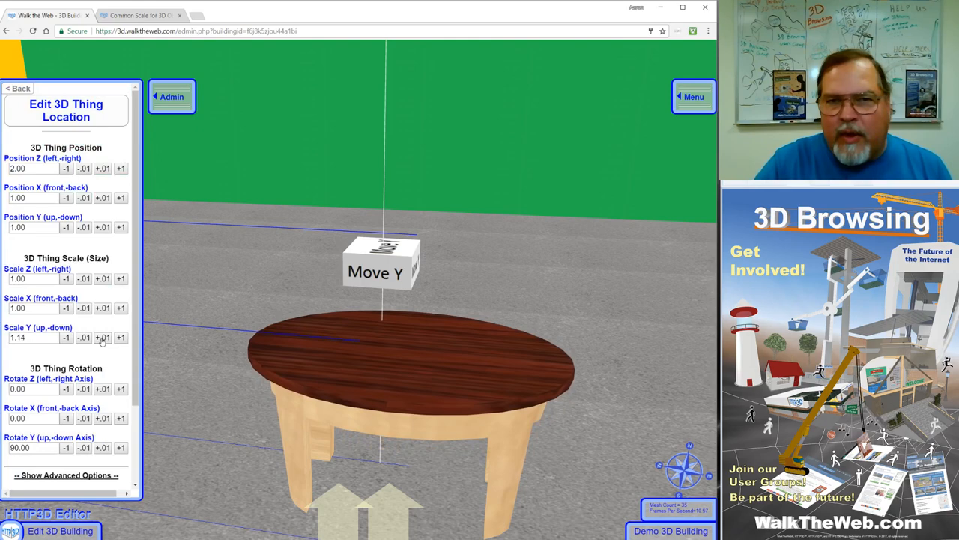
click(103, 337)
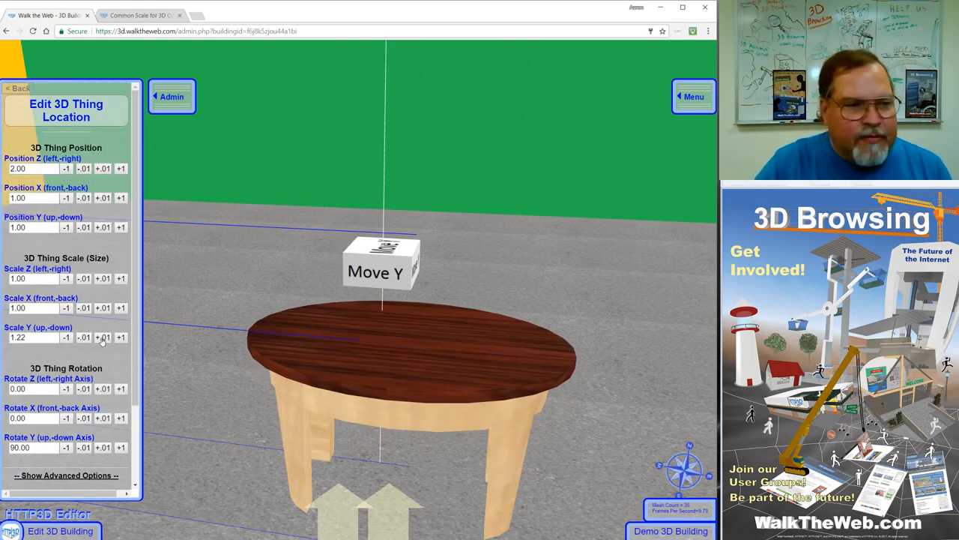
click(103, 336)
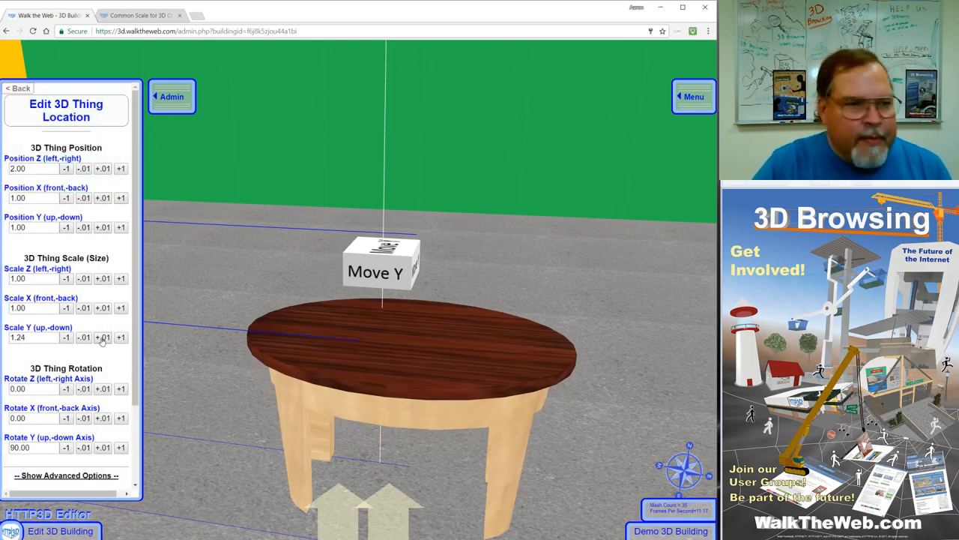
- Set front-back scale to 1.18 and left-right to 1.06, then nudge height up again
click(103, 307)
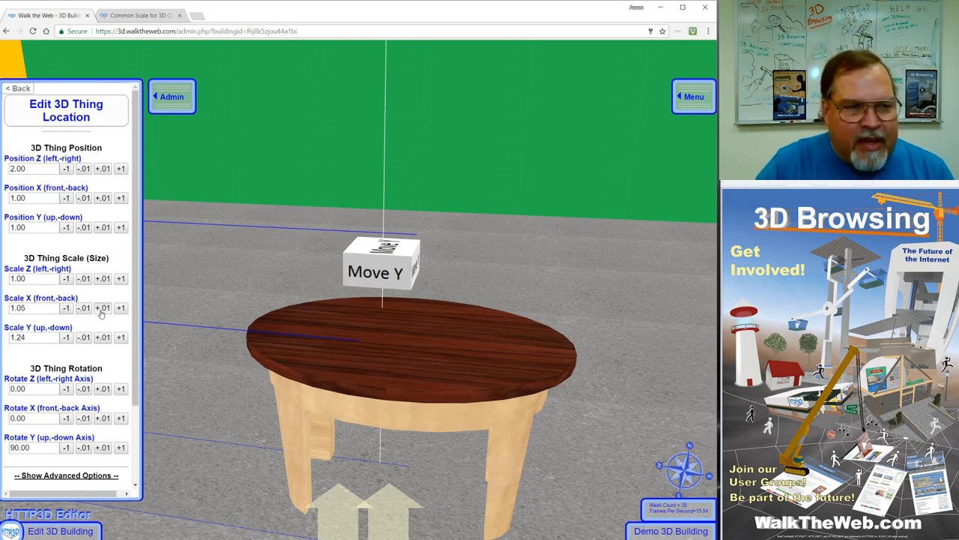
click(102, 307)
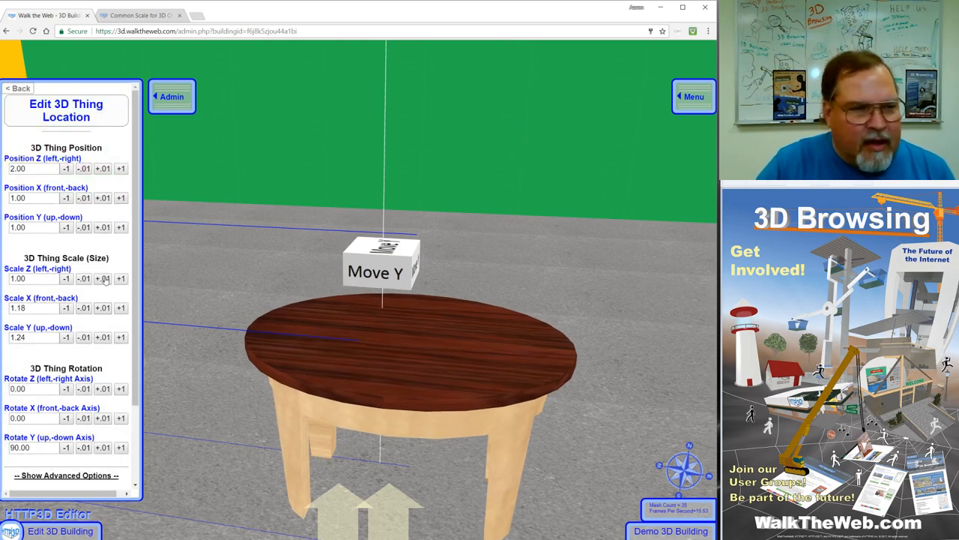
click(103, 278)
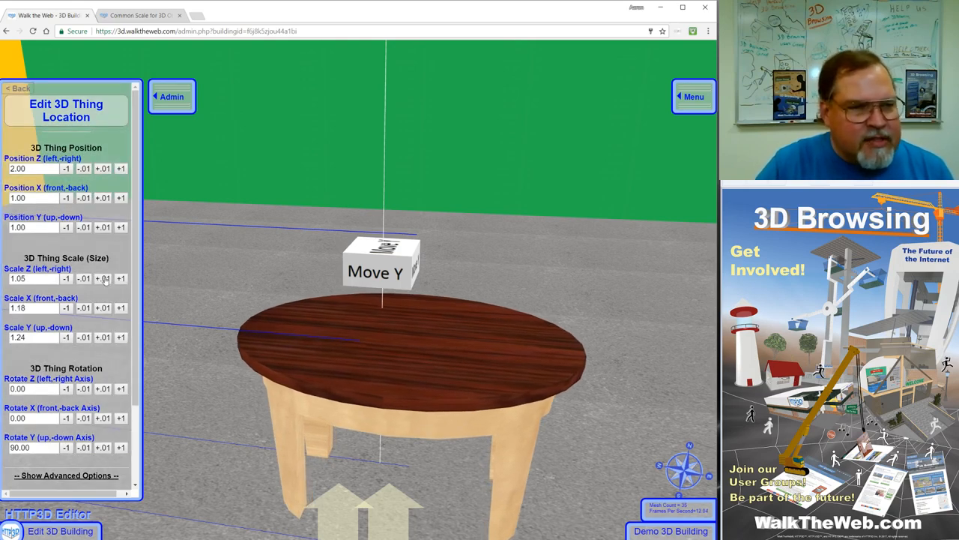
click(103, 278)
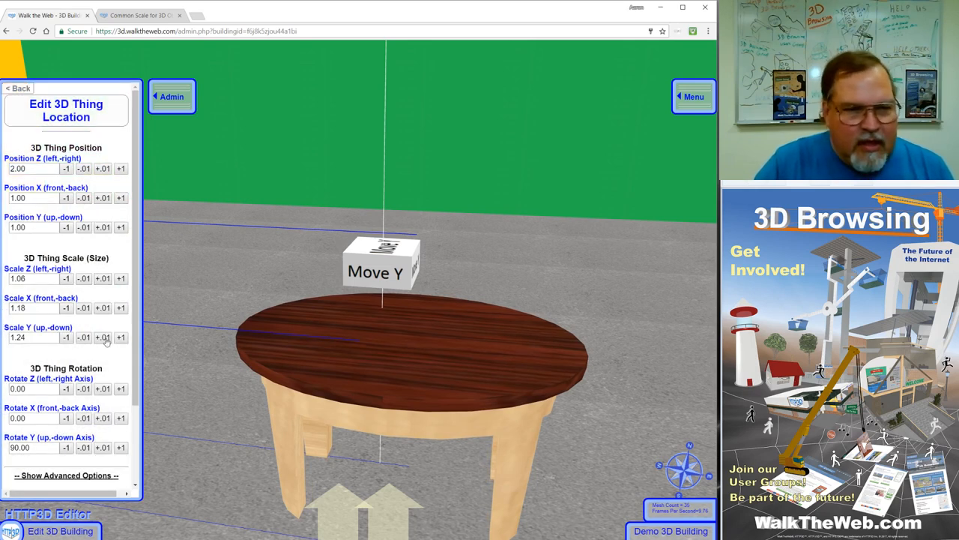
click(102, 338)
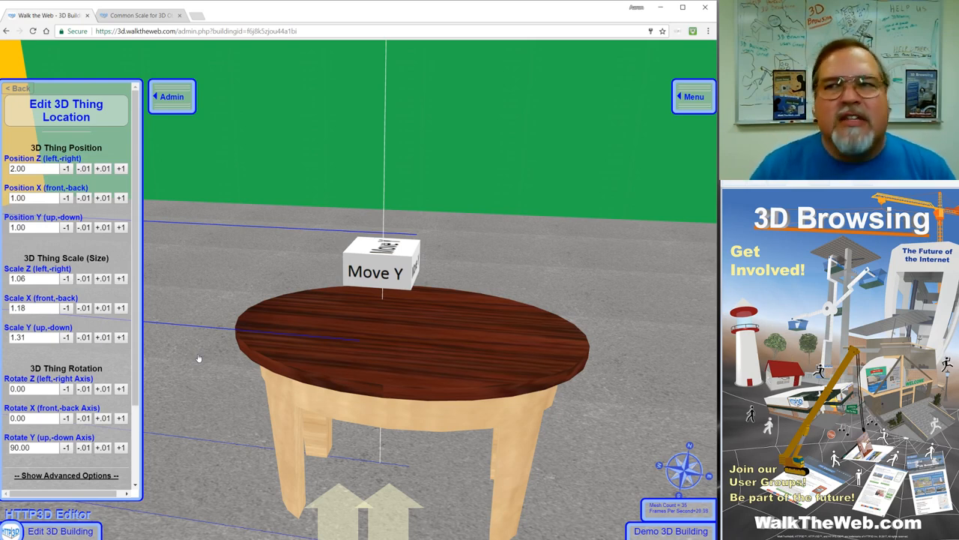
mouse_move(172, 372)
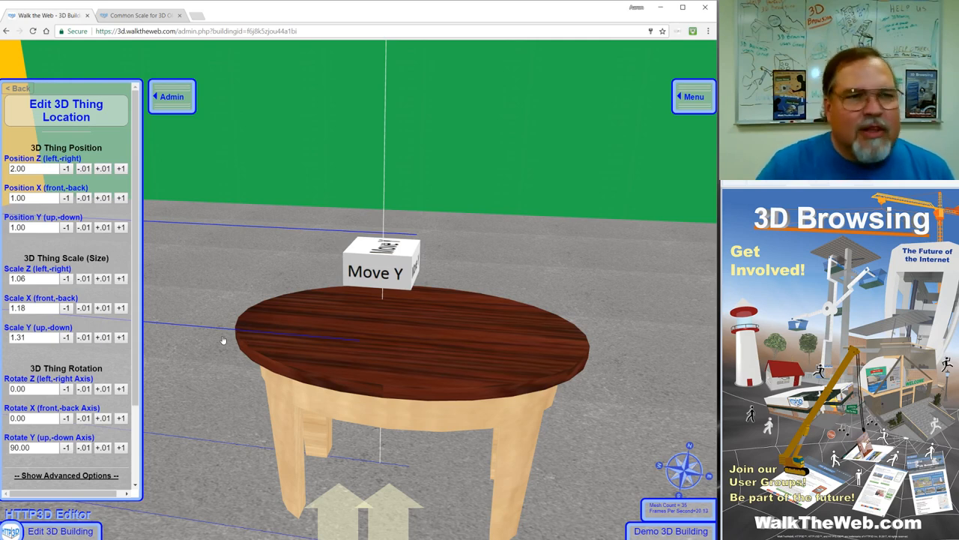
mouse_move(236, 272)
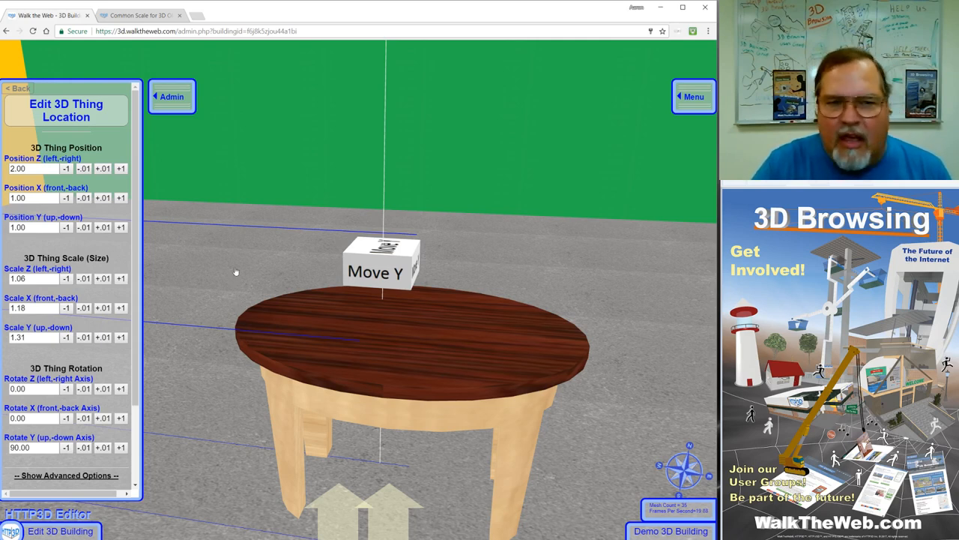
mouse_move(242, 261)
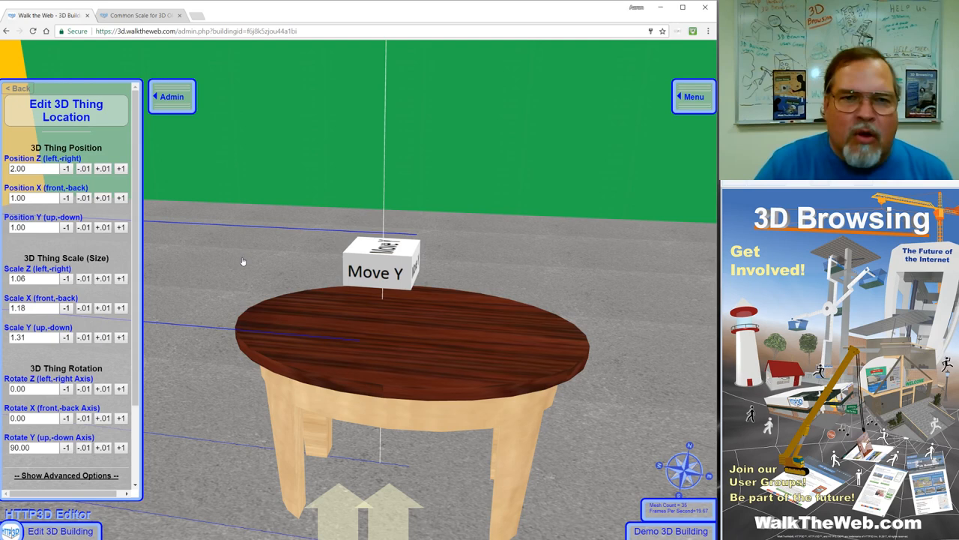
mouse_move(245, 215)
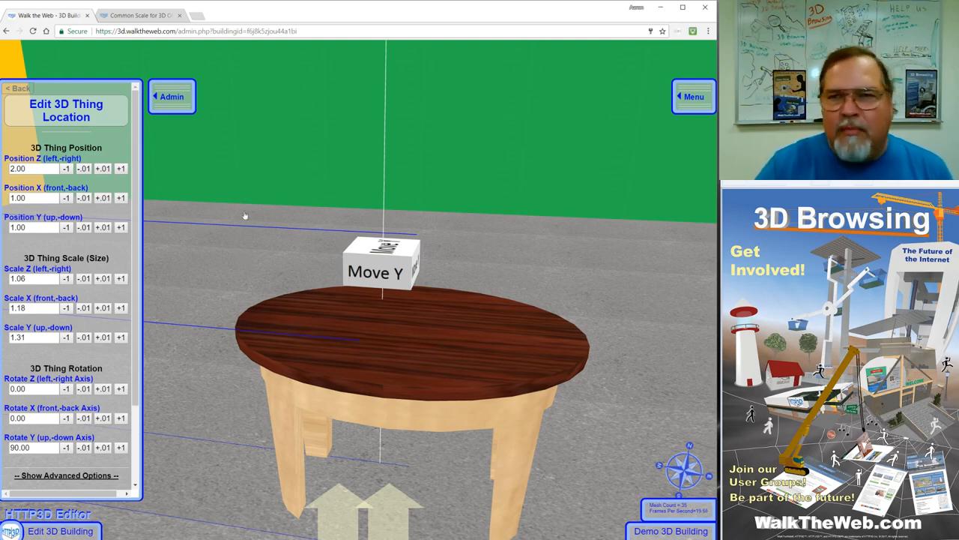
mouse_move(211, 171)
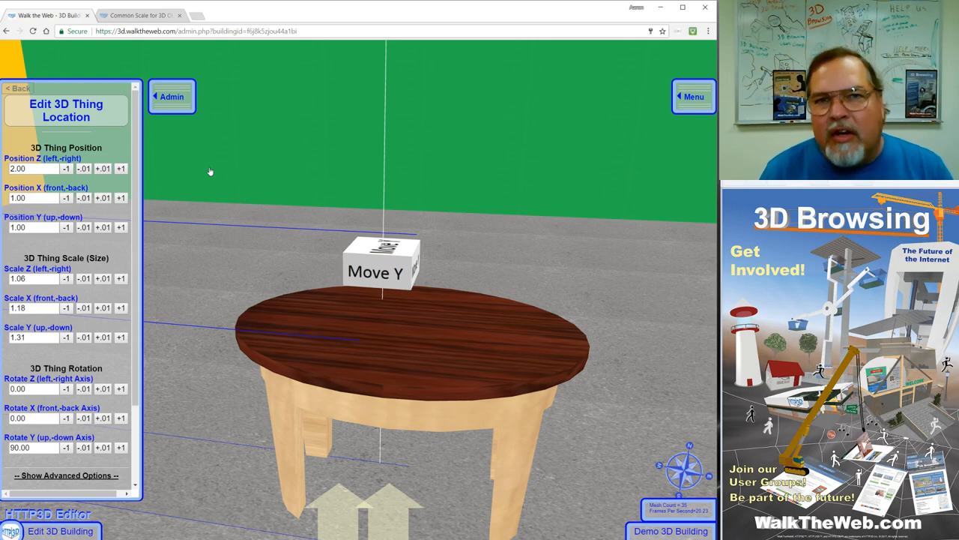
mouse_move(283, 412)
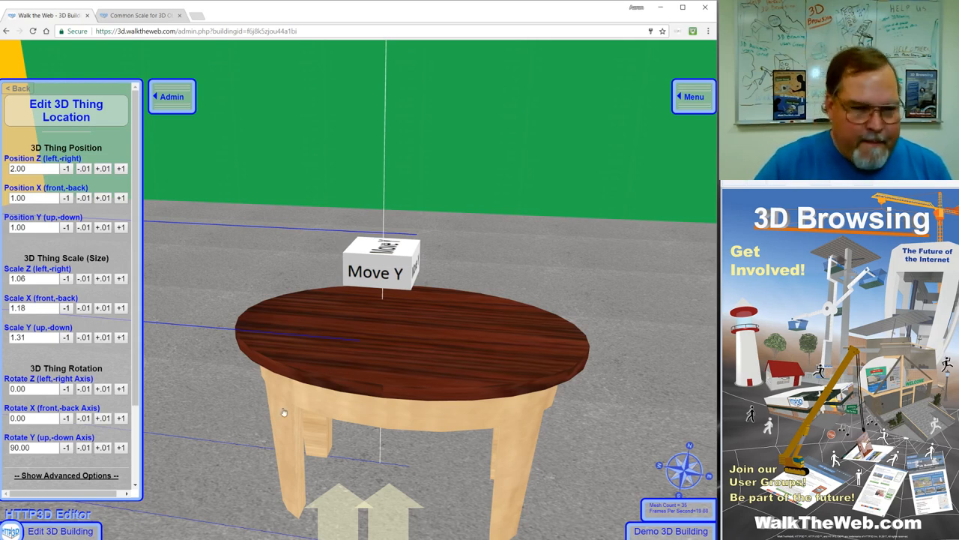
mouse_move(305, 355)
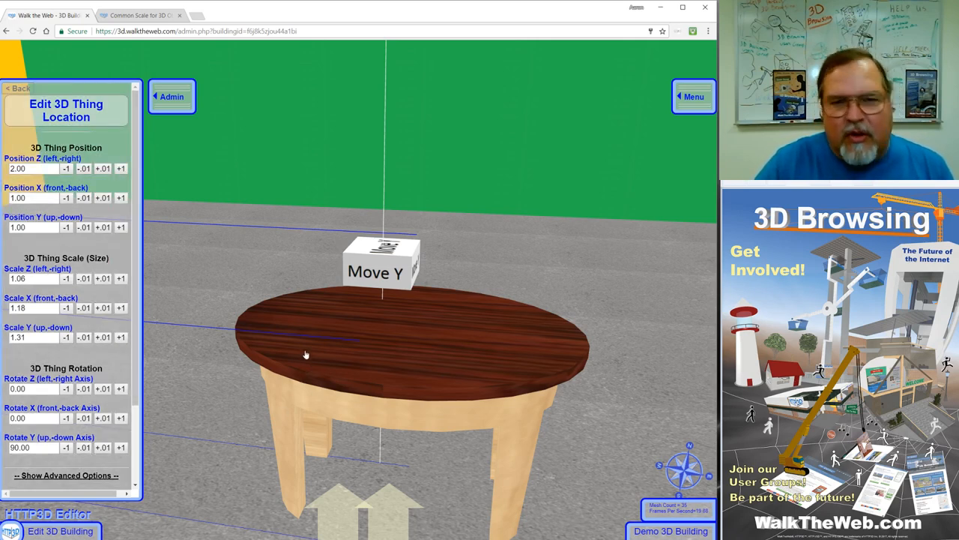